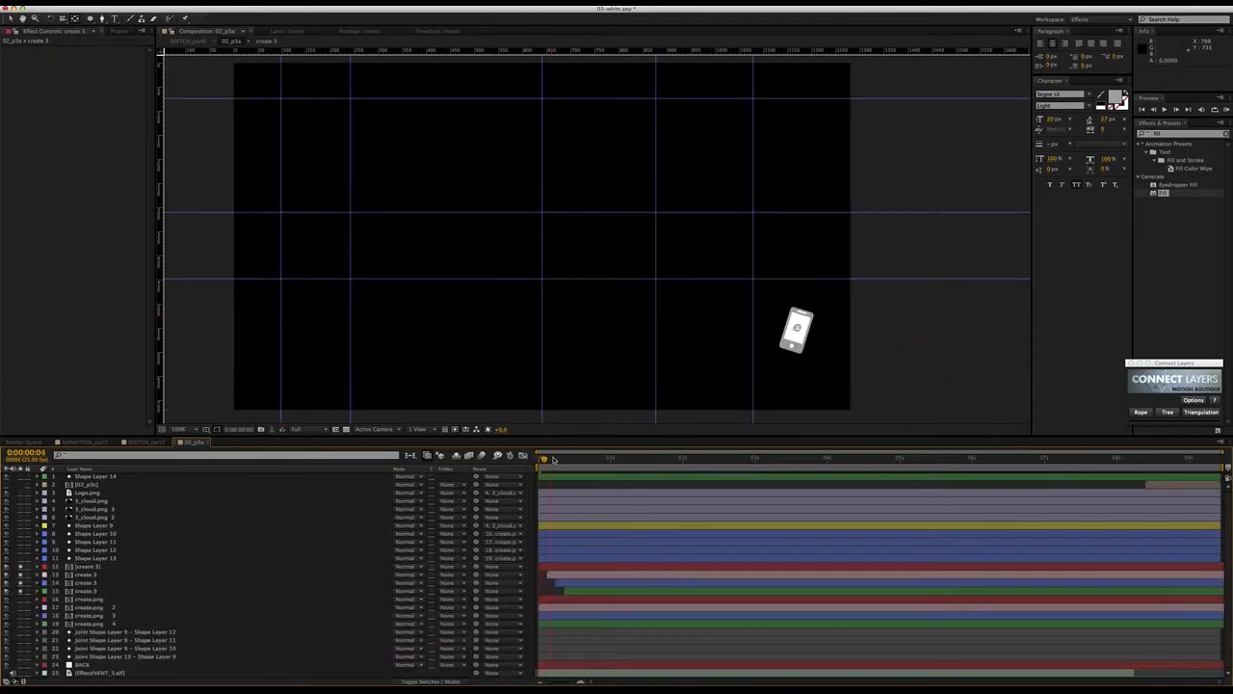
Step: Select the create layers and open the 02_p3a Composition Settings (1280×720, 25 fps)
{"action": "left_click", "coordinate": [633, 459]}
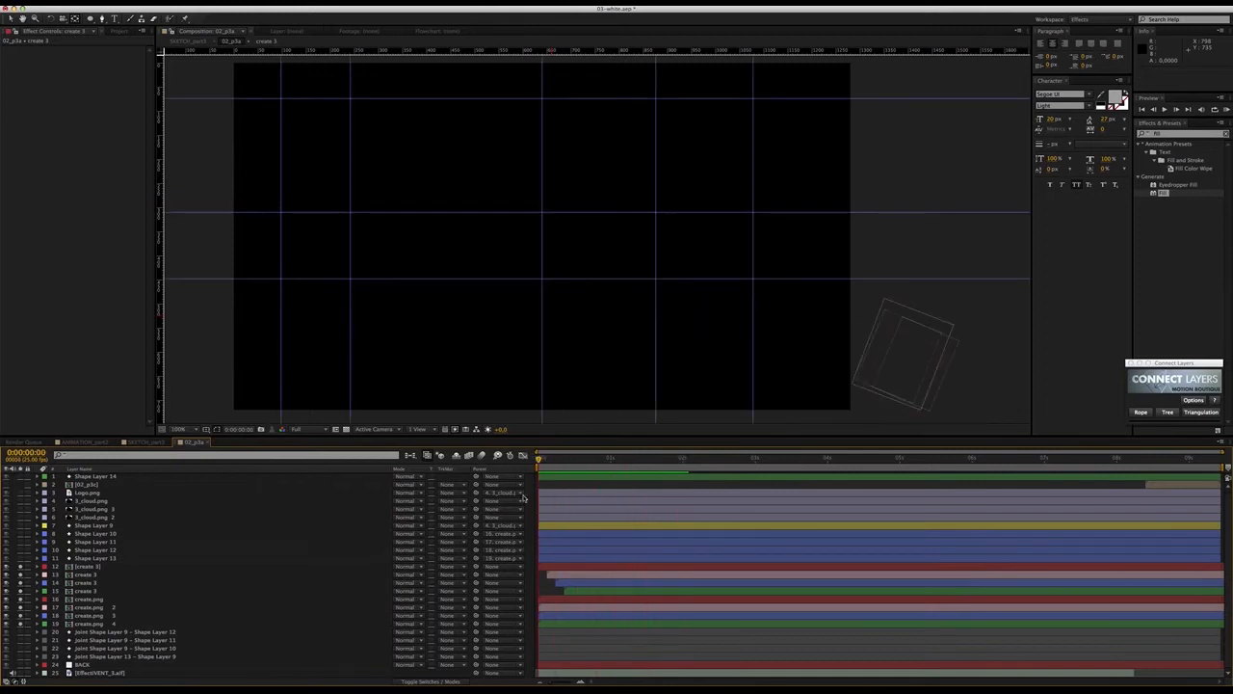
{"action": "left_click", "coordinate": [87, 600]}
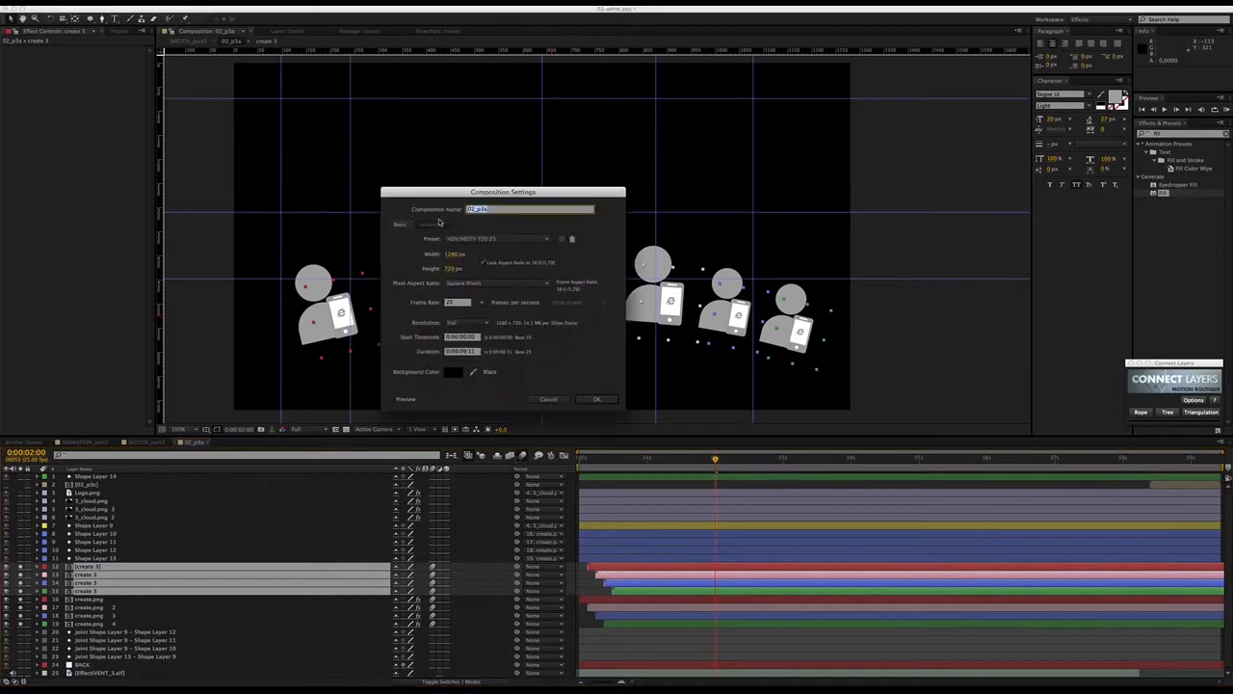
Step: Close Composition Settings, show the transparency grid, and apply a grey Fill to the create layers
{"action": "left_click", "coordinate": [595, 399]}
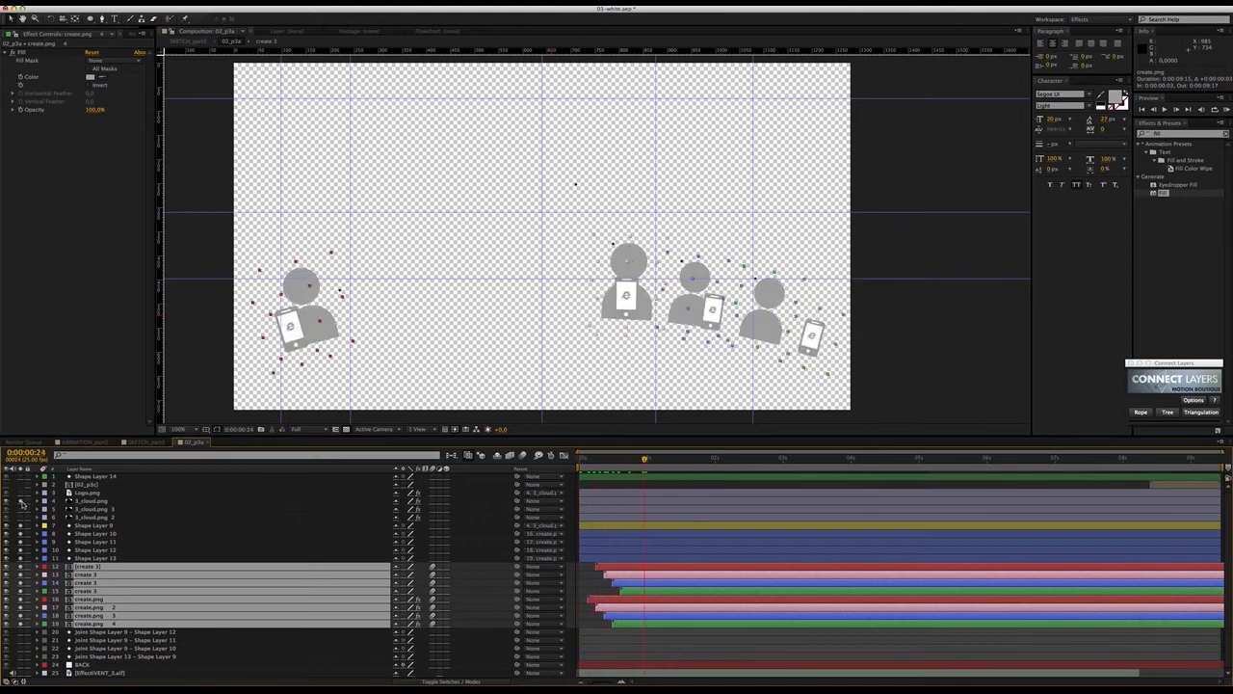
Step: Select the three 3_cloud.png layers and set their Fill color to teal
{"action": "left_click", "coordinate": [649, 458]}
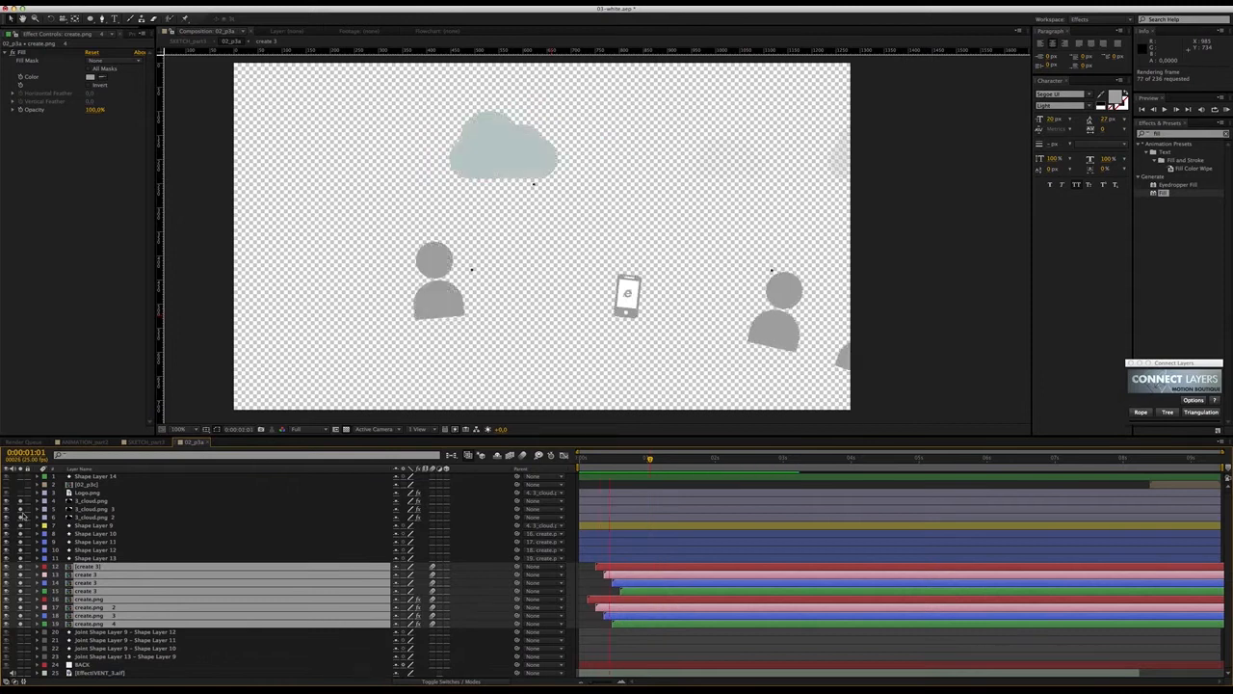
{"action": "left_click", "coordinate": [706, 457]}
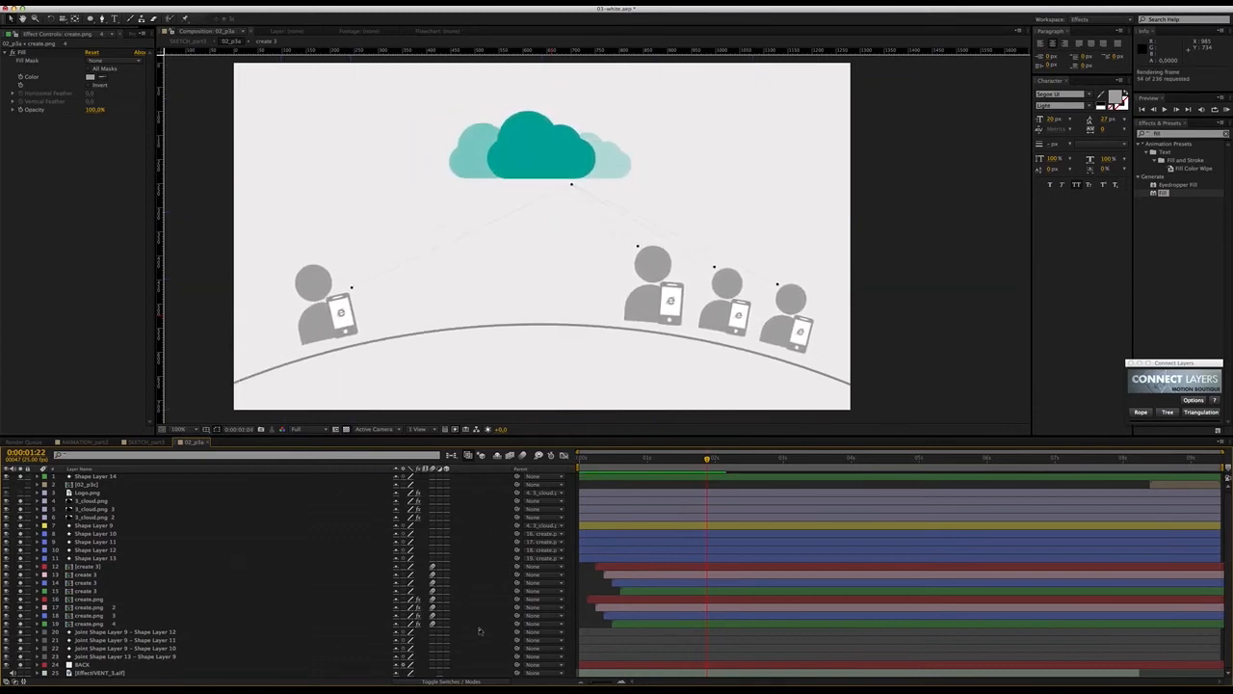
{"action": "left_click", "coordinate": [1163, 109]}
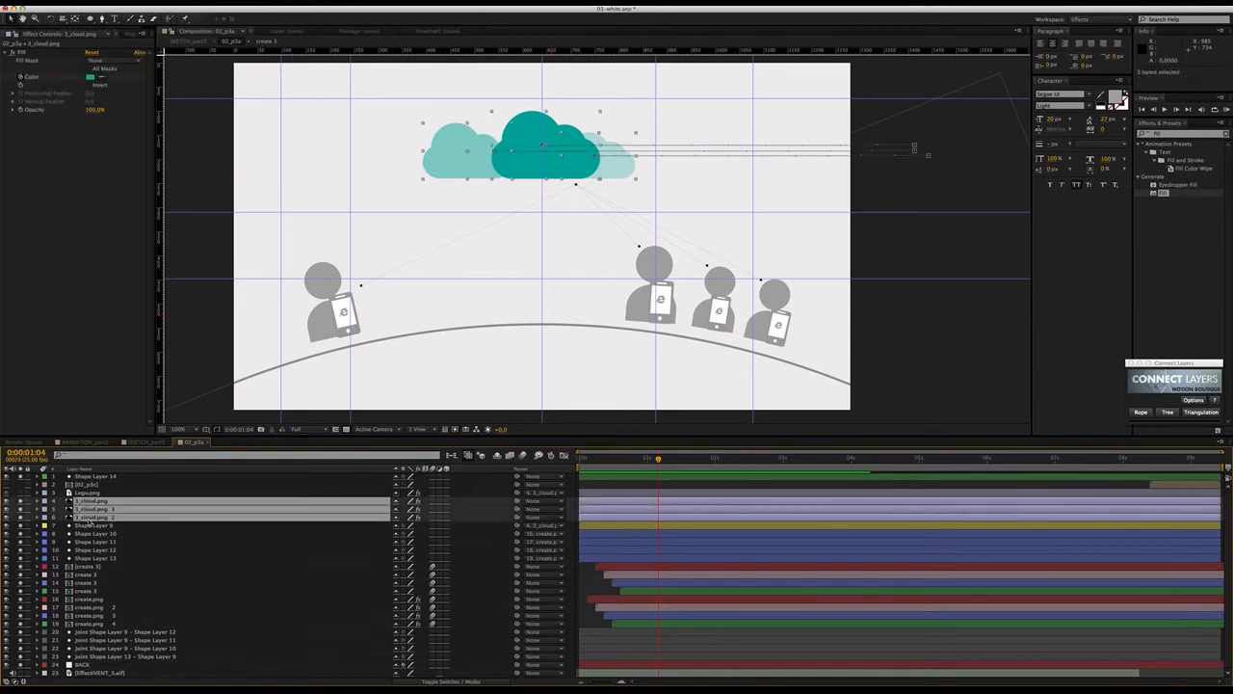
Step: Show the SKETCH_part3 composition and scrub the nested 02_p3a scene
{"action": "left_click", "coordinate": [181, 11]}
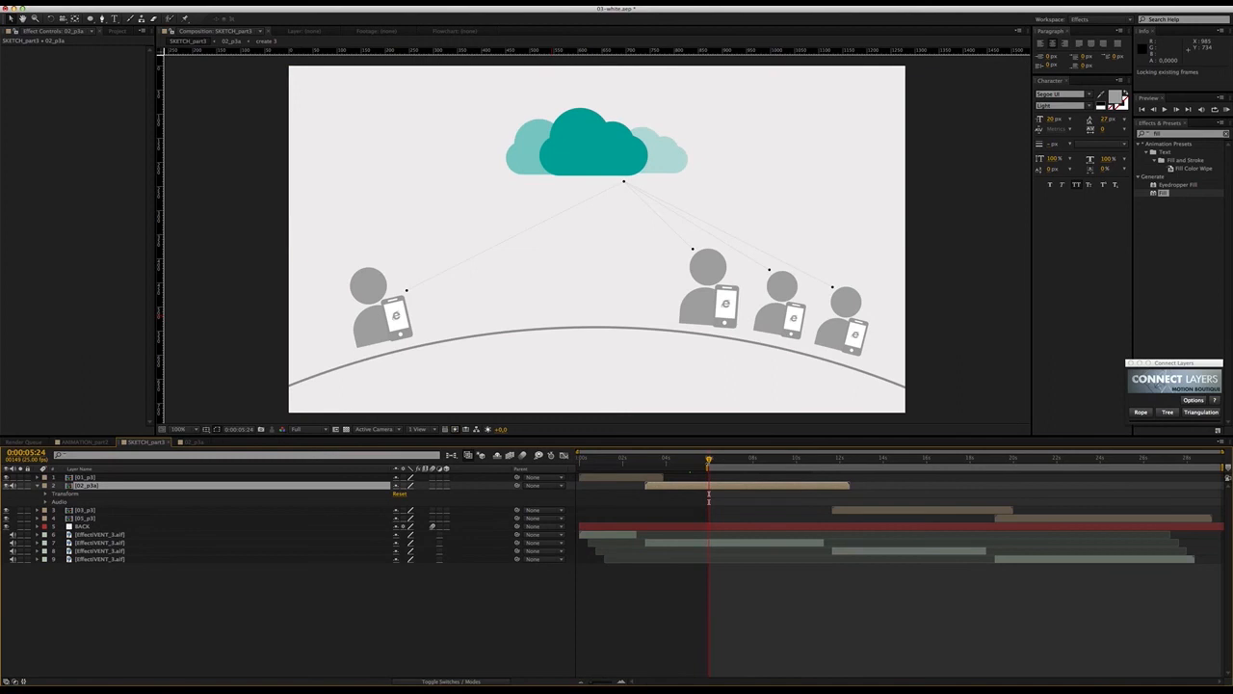
{"action": "left_click", "coordinate": [716, 460]}
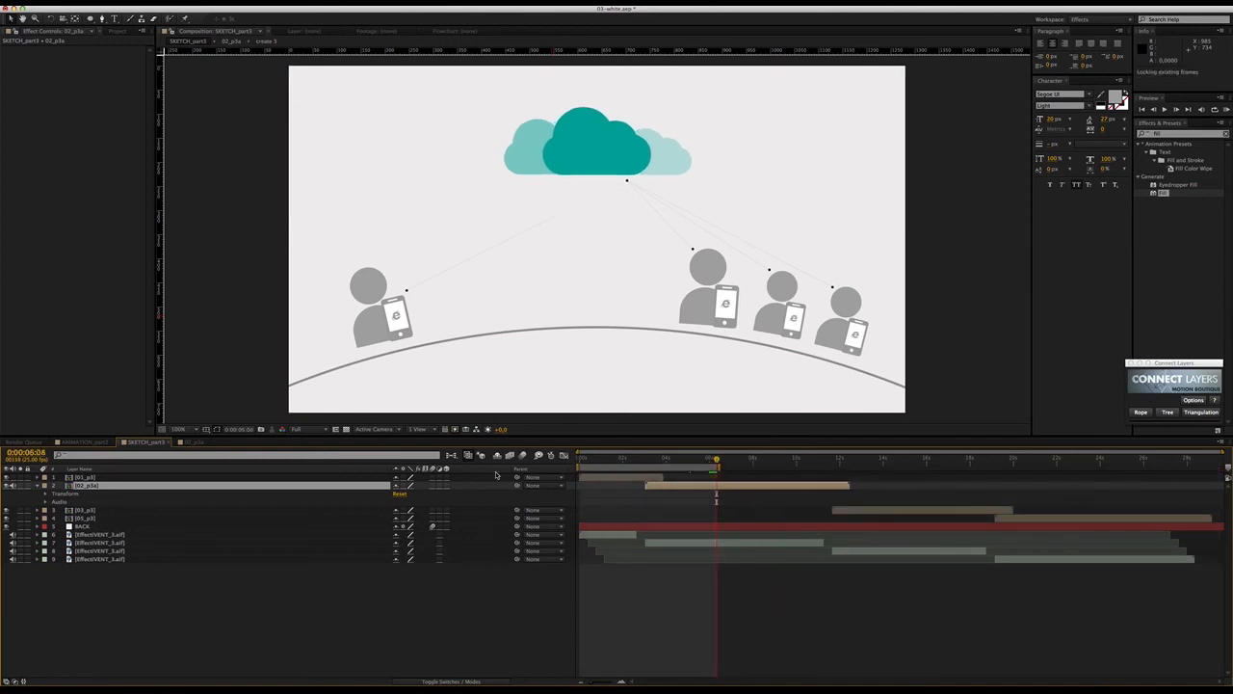